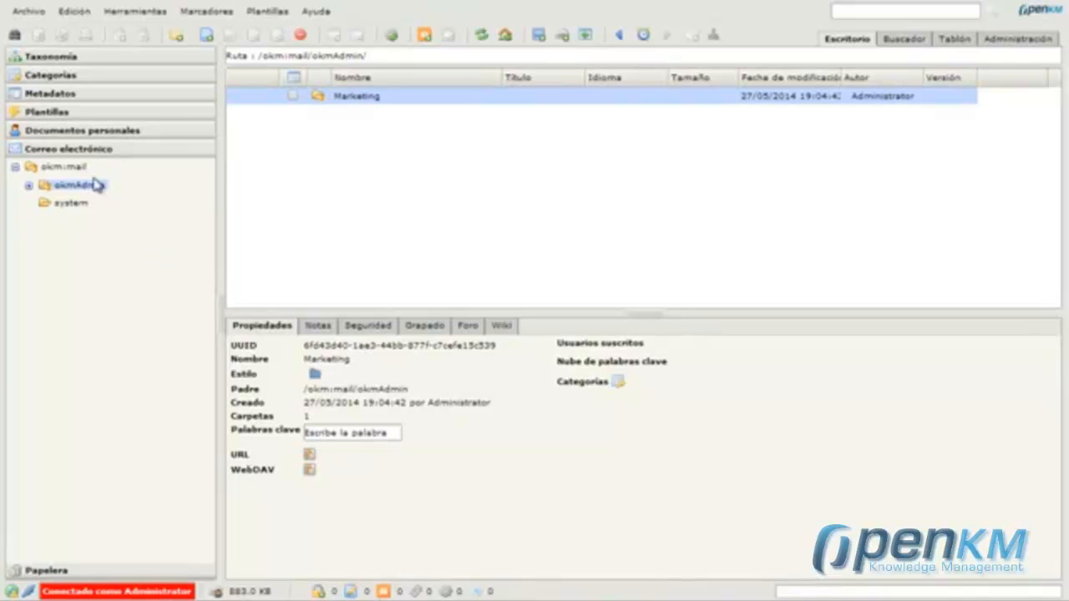
mouse_move(102, 159)
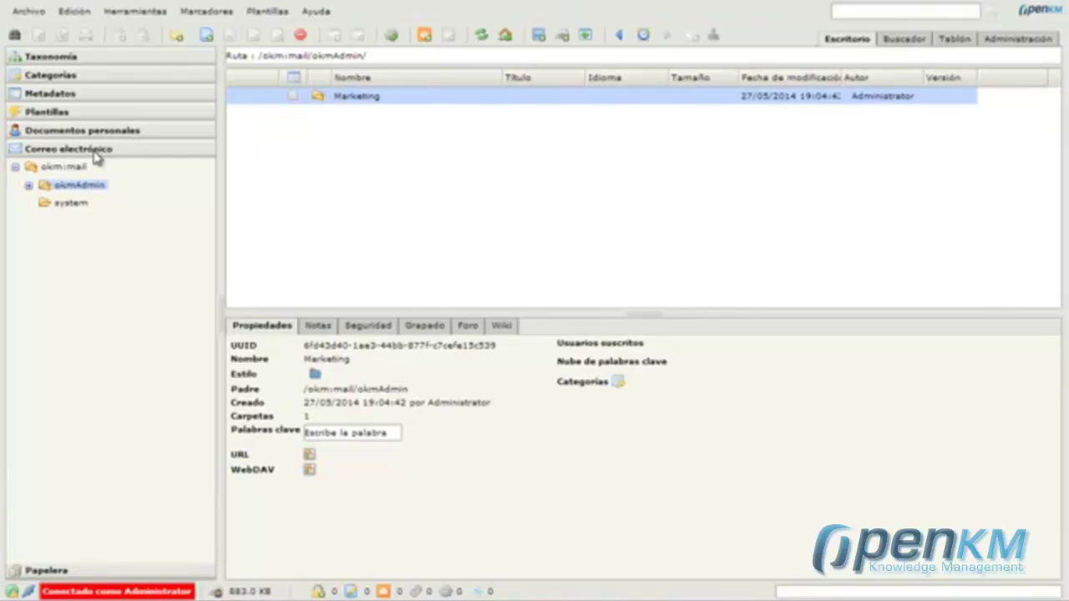
mouse_move(673, 229)
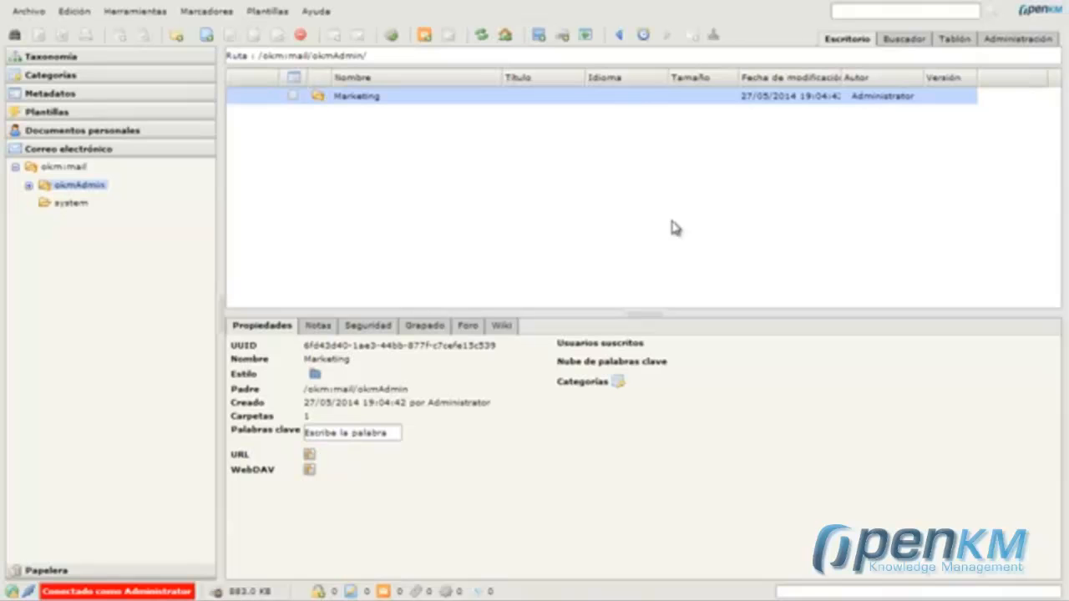
Switch to the Tablón dashboard to see the user summary of items and emails.
left_click(953, 39)
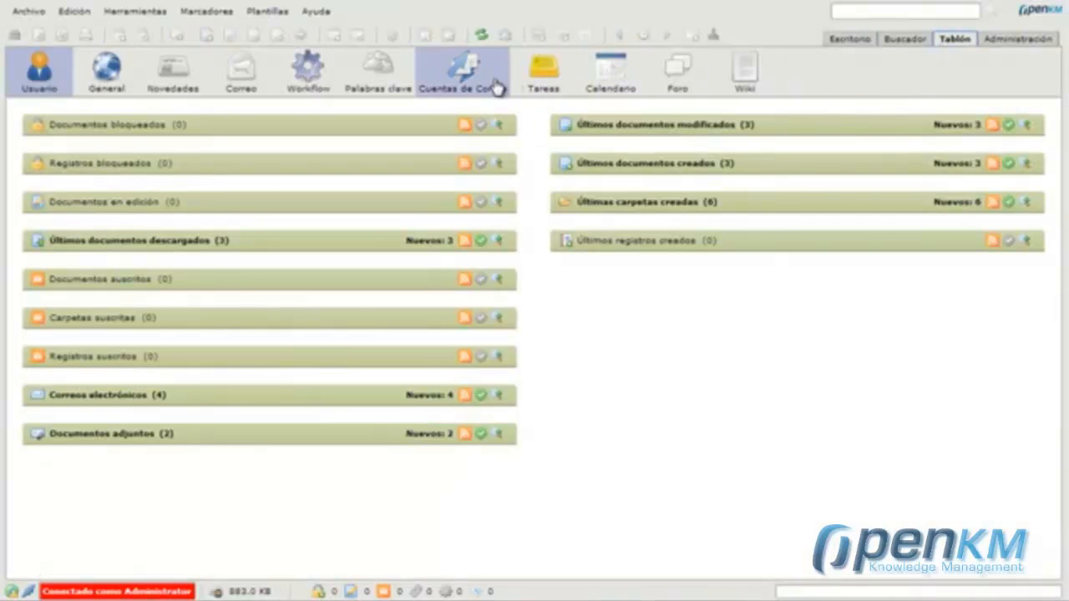
Open Cuentas de Correo to list the active imap.gmail.com account.
left_click(474, 68)
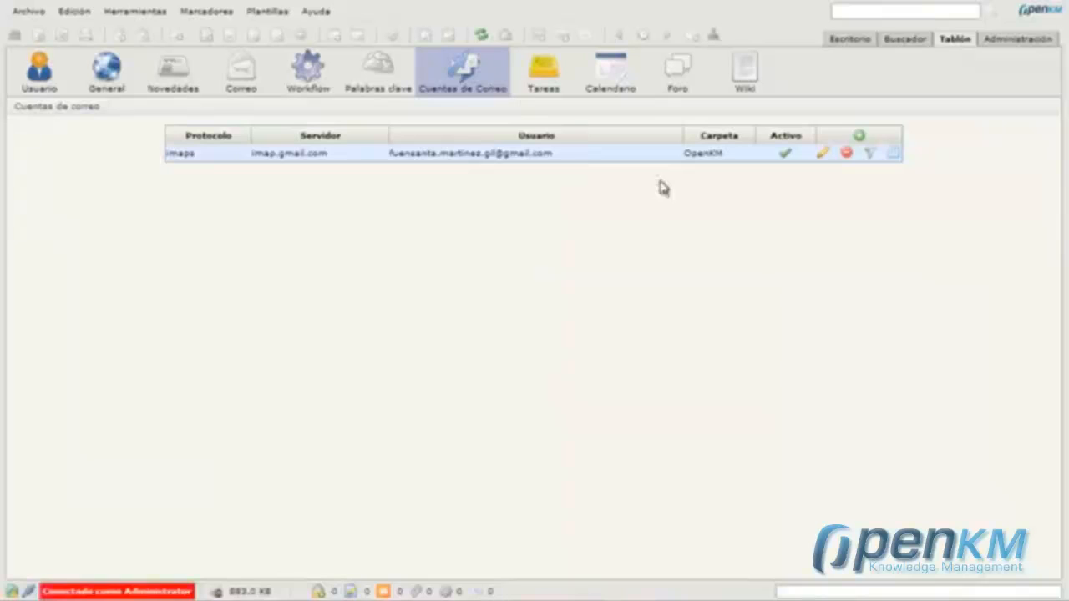
mouse_move(861, 133)
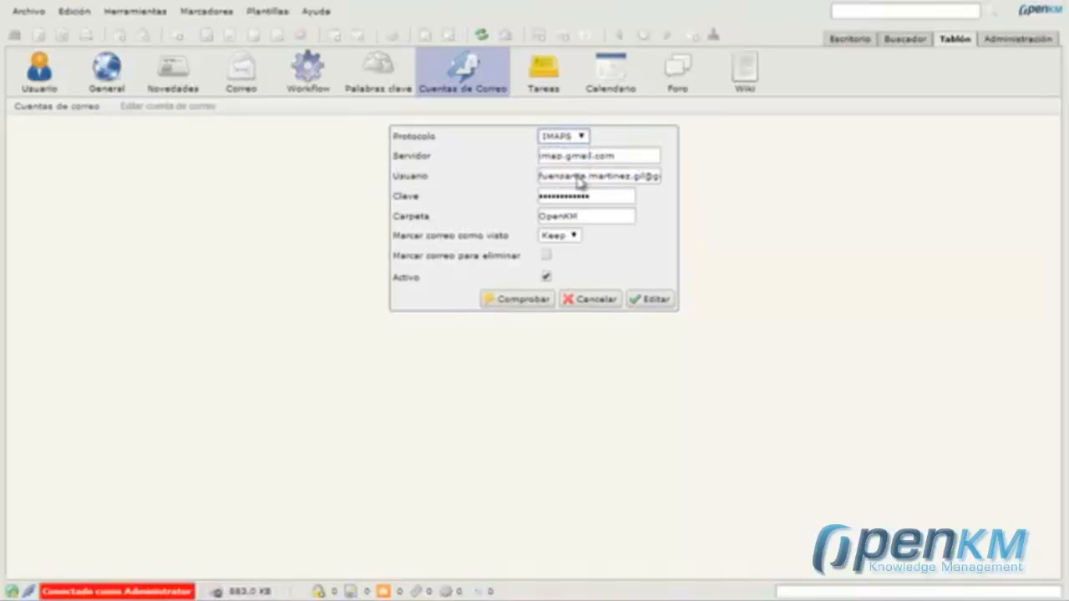
Review the Gmail IMAPS server, user, password and active fields, then test the connection.
left_click(629, 155)
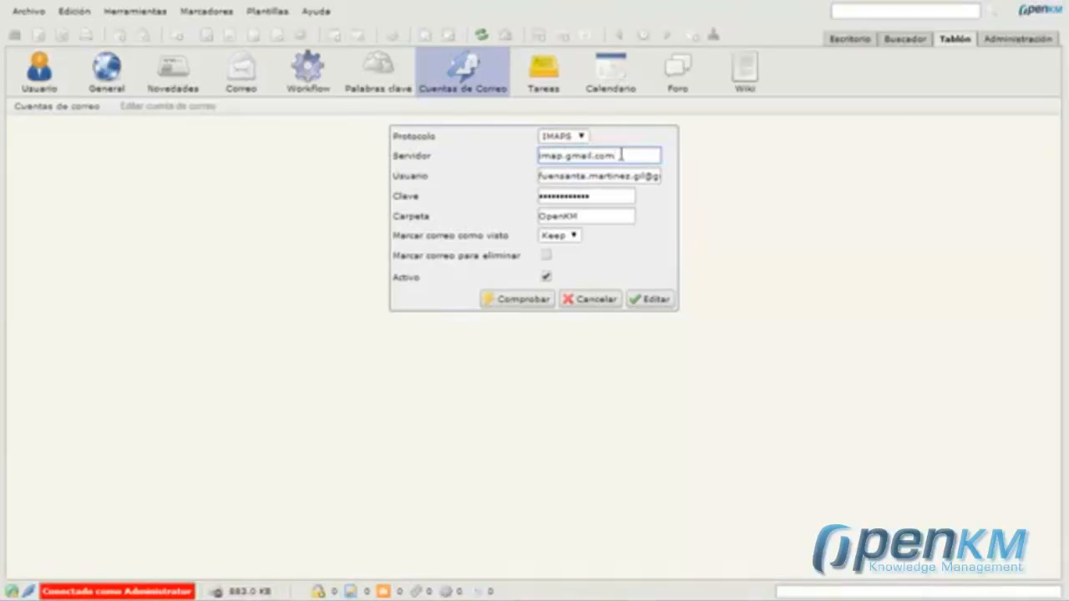
left_click(617, 176)
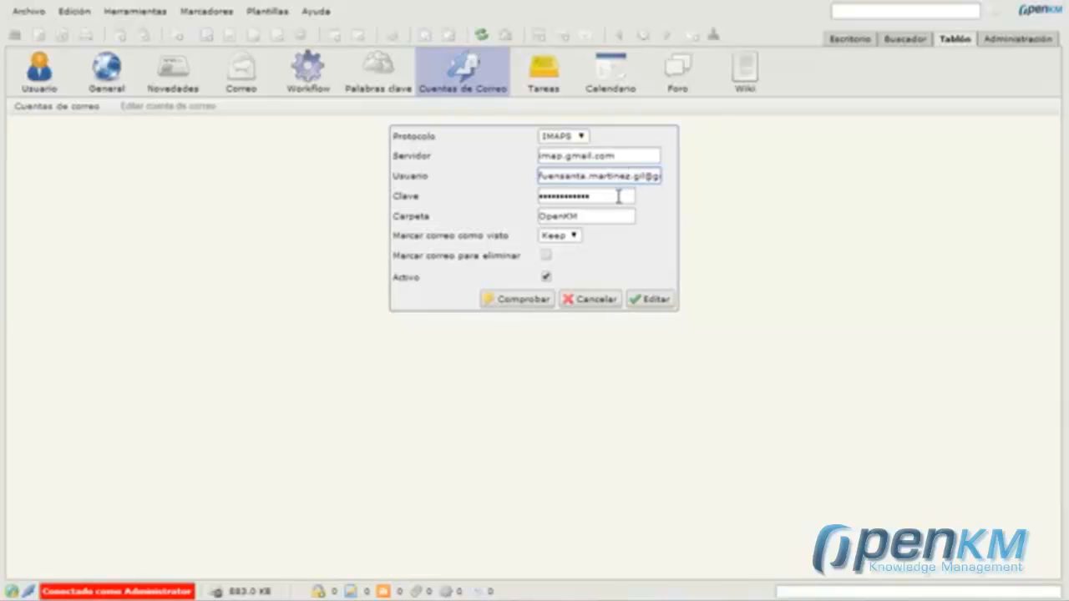
left_click(584, 216)
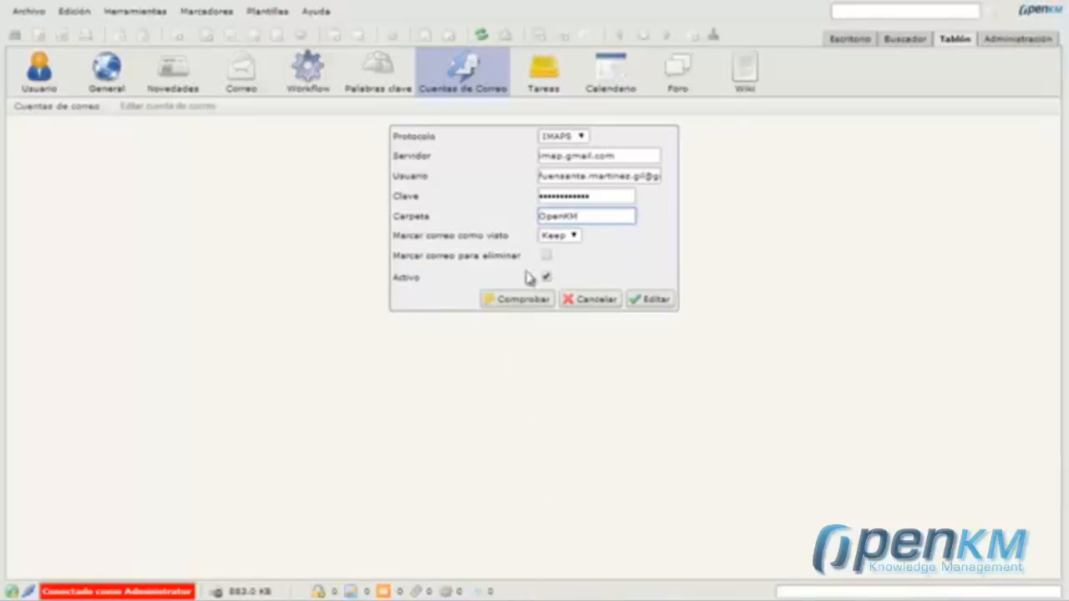
left_click(558, 235)
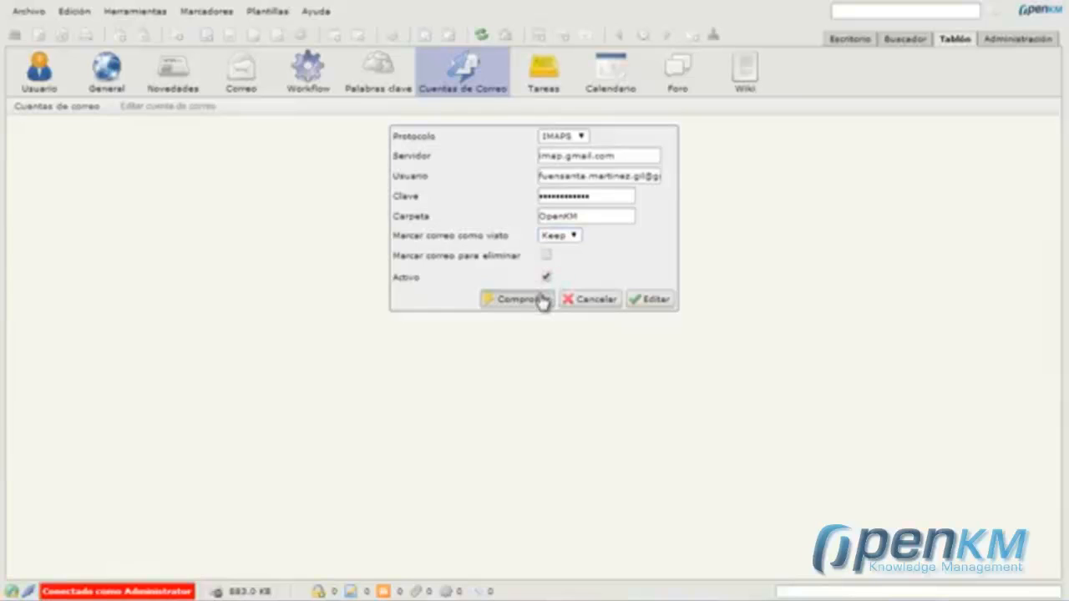
left_click(516, 299)
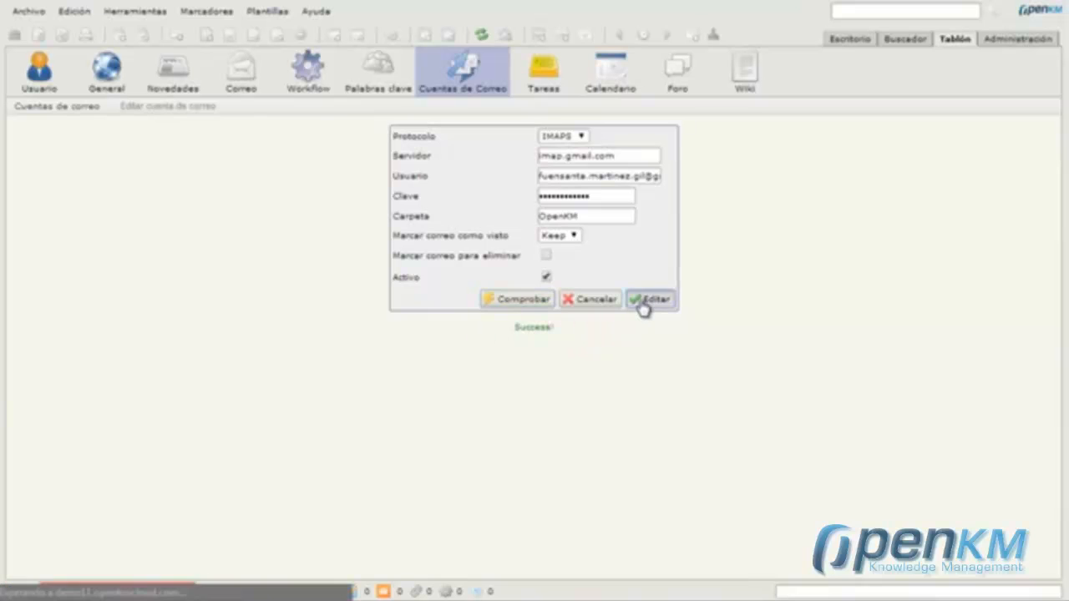
Save the edited Gmail IMAPS account and return to the mail accounts list.
left_click(651, 299)
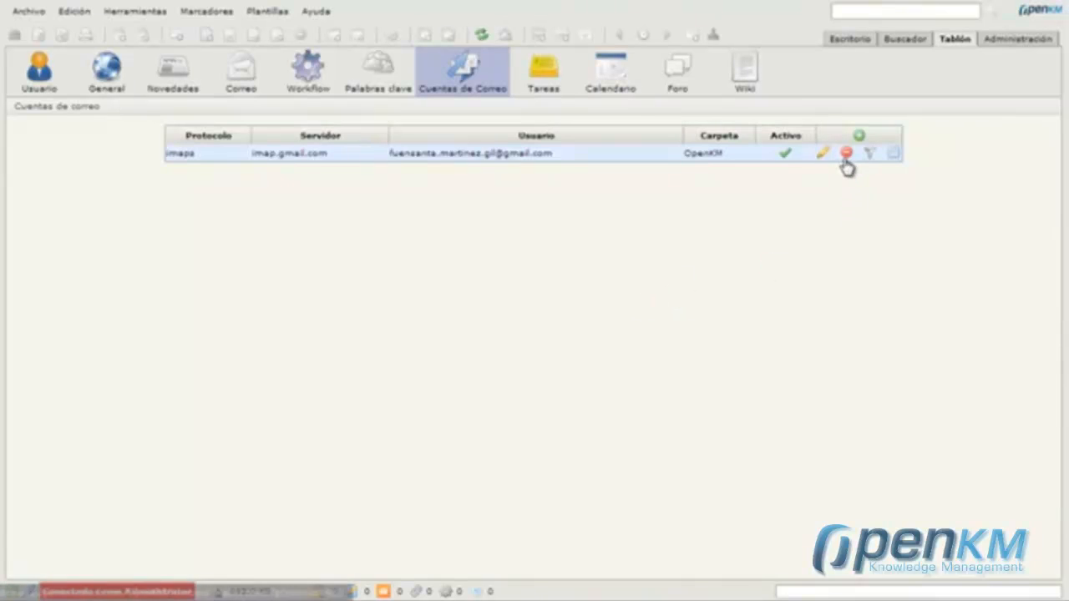
mouse_move(872, 155)
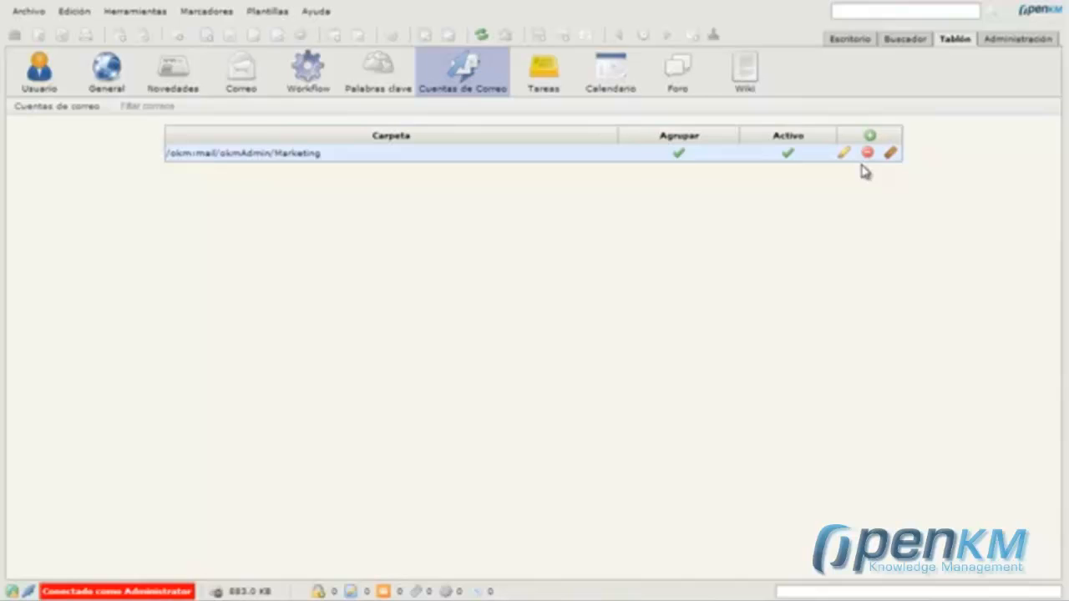
mouse_move(870, 133)
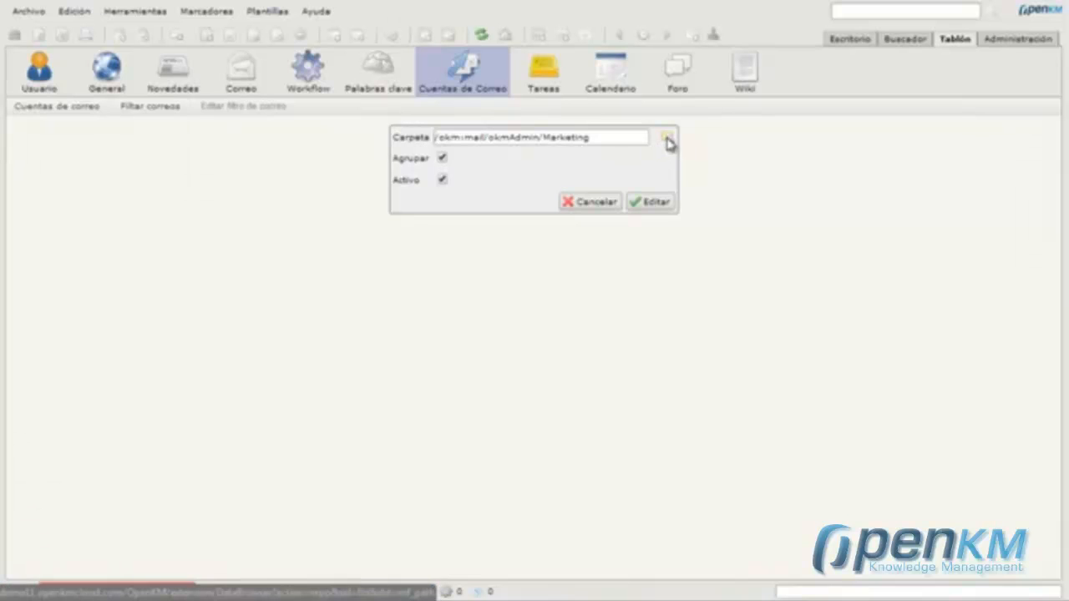
Point the mail filter at the Marketing folder, keep grouping enabled, and save it.
left_click(668, 137)
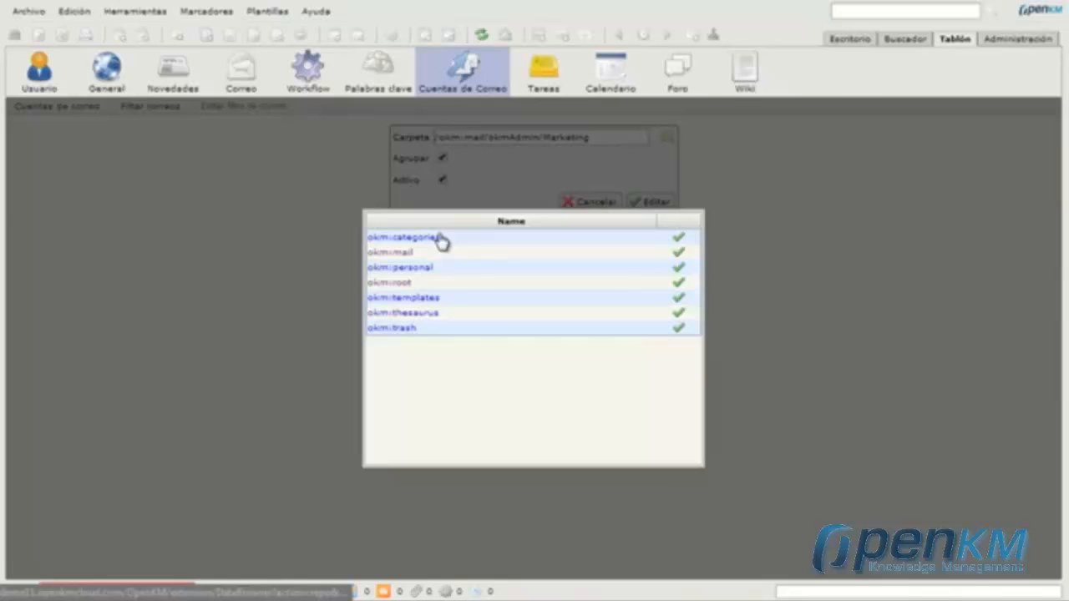
mouse_move(379, 263)
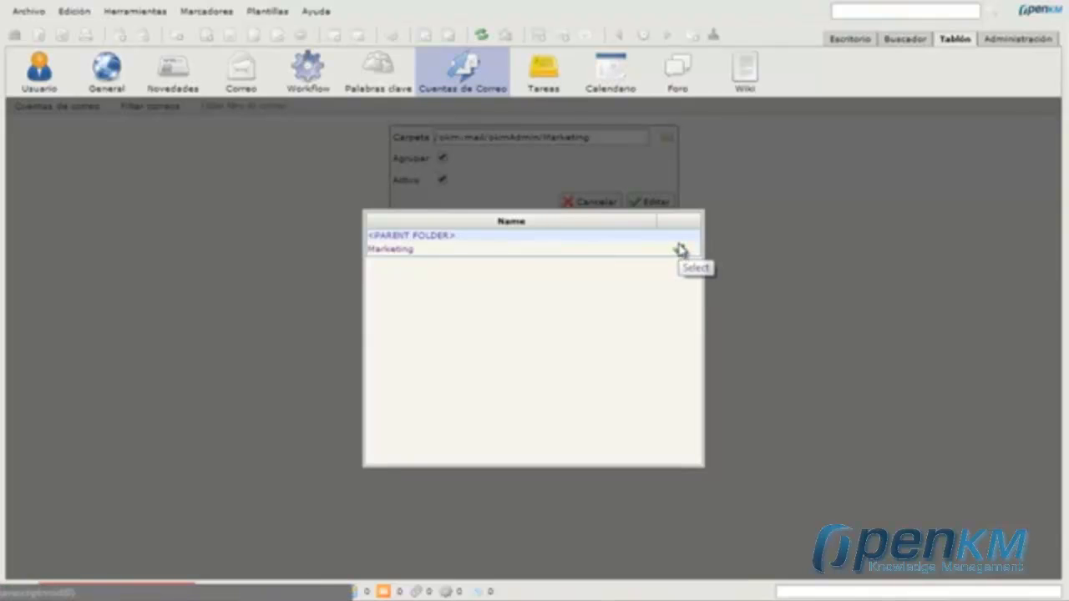
left_click(676, 249)
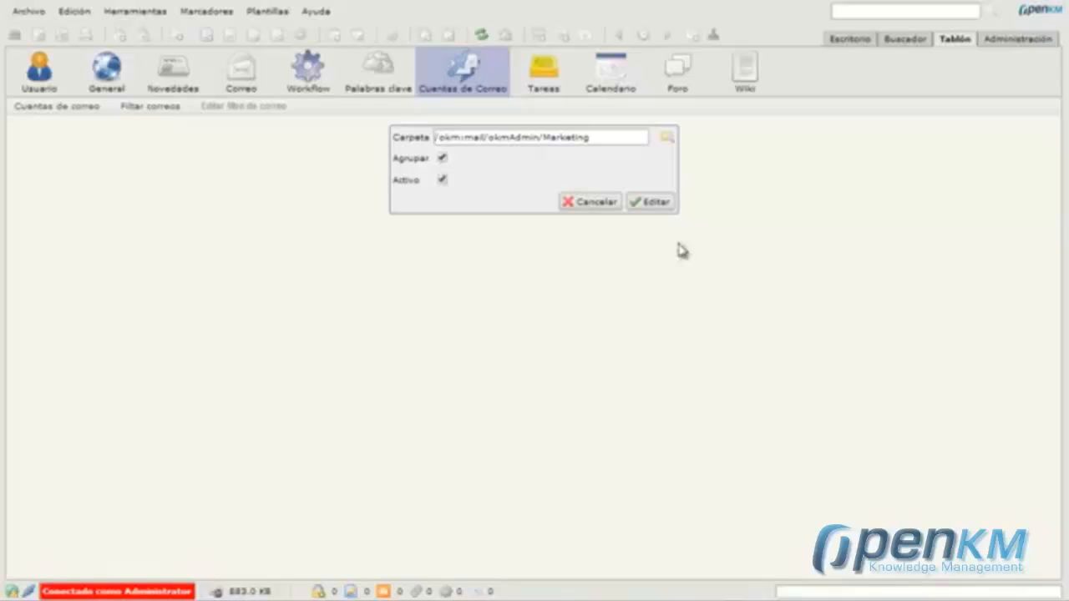
left_click(442, 157)
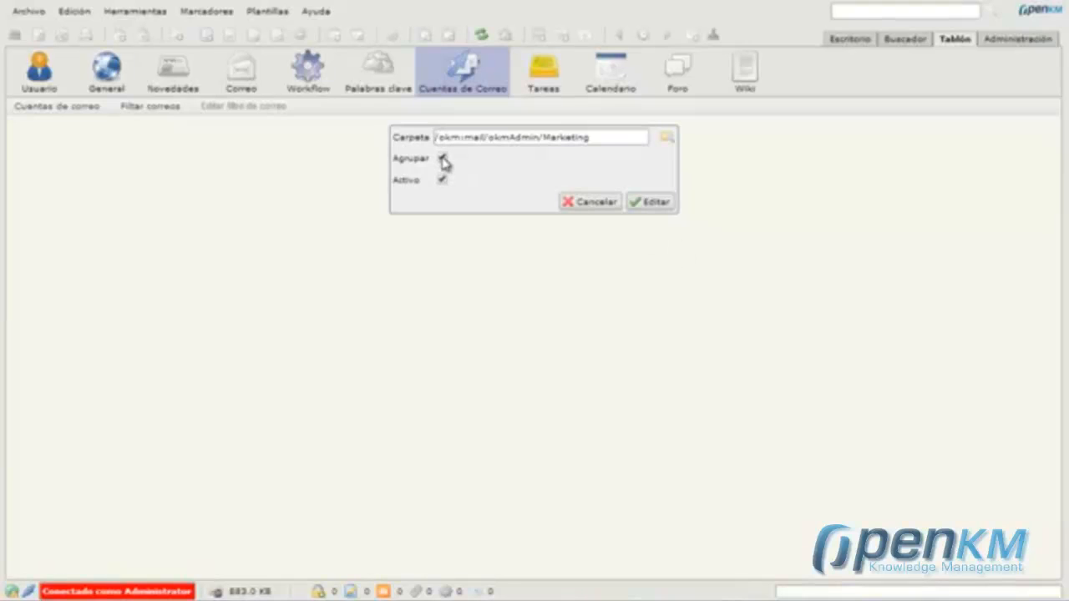
left_click(439, 160)
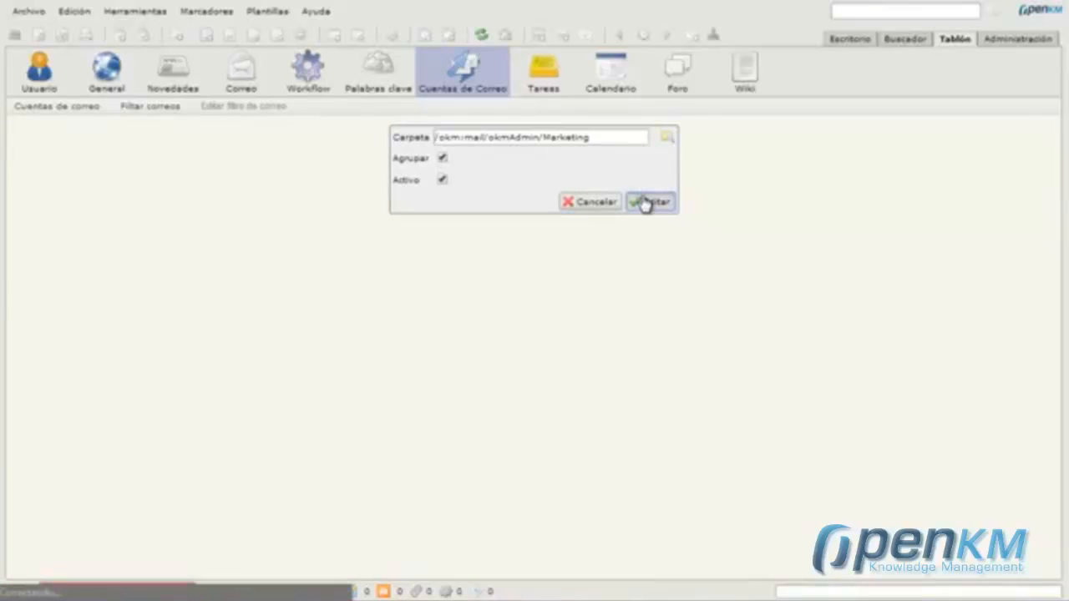
left_click(654, 202)
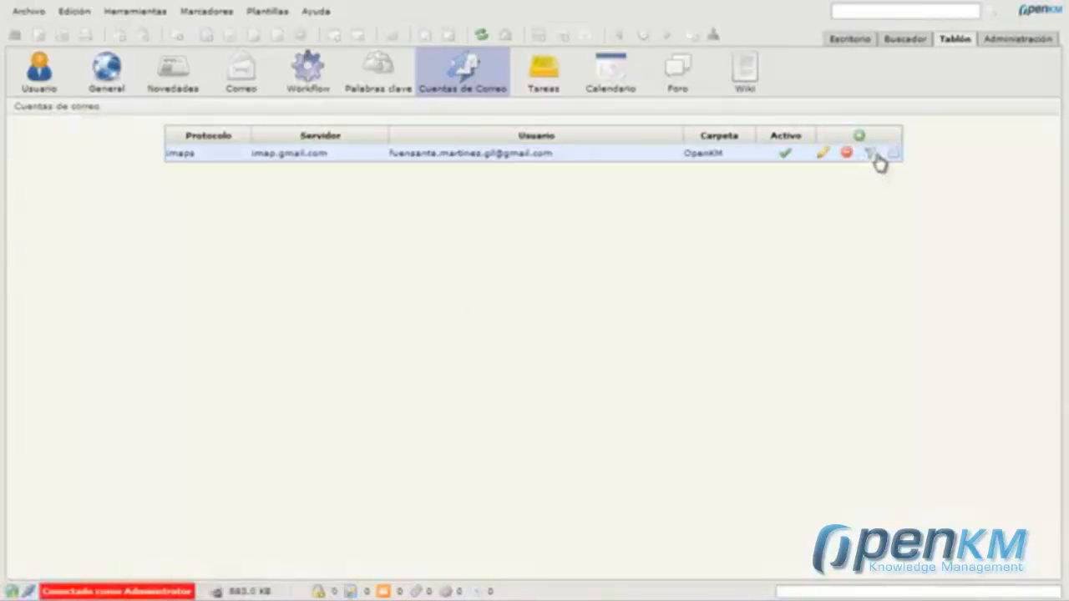
mouse_move(894, 155)
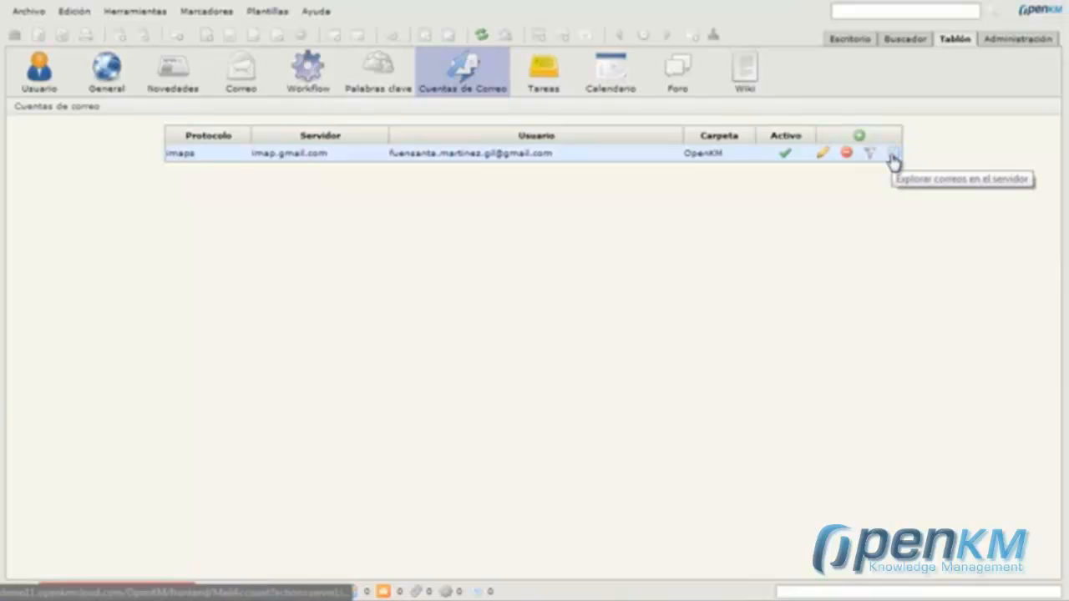
List the four emails on the Gmail server and import them all.
left_click(893, 153)
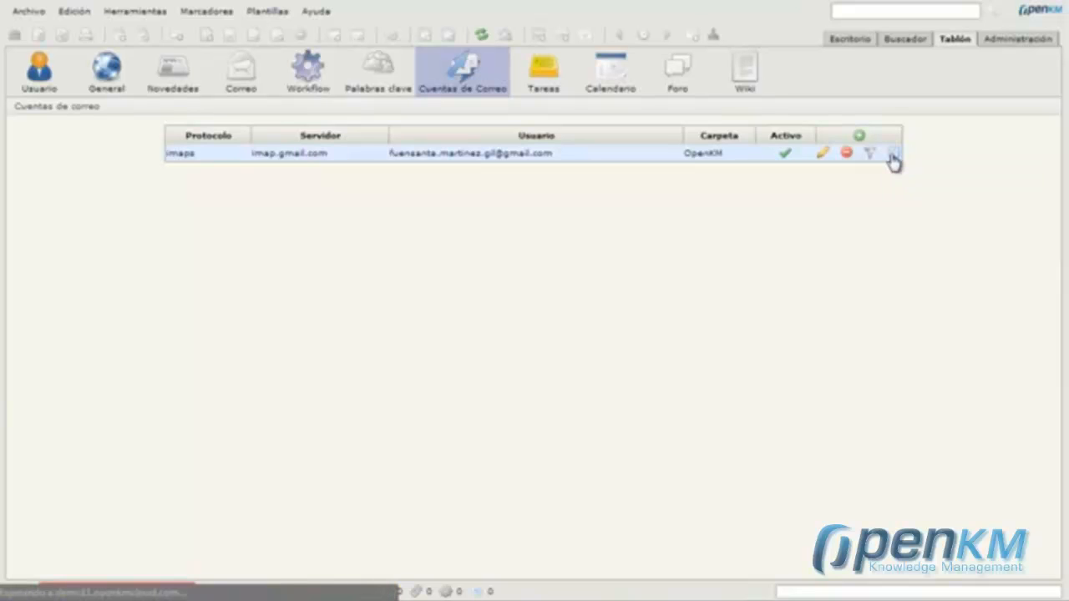
left_click(894, 154)
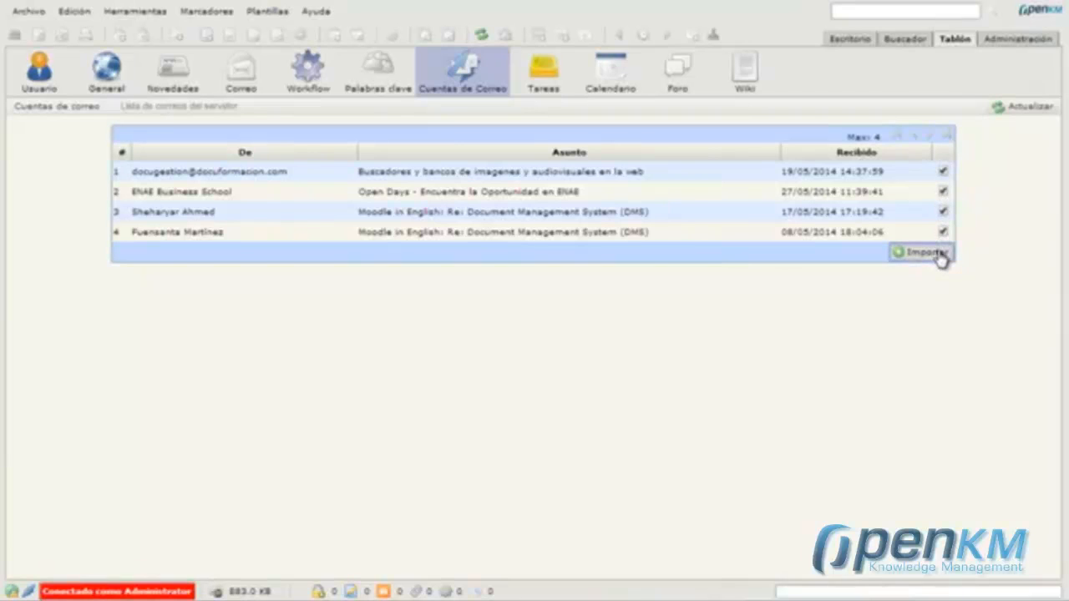
mouse_move(723, 353)
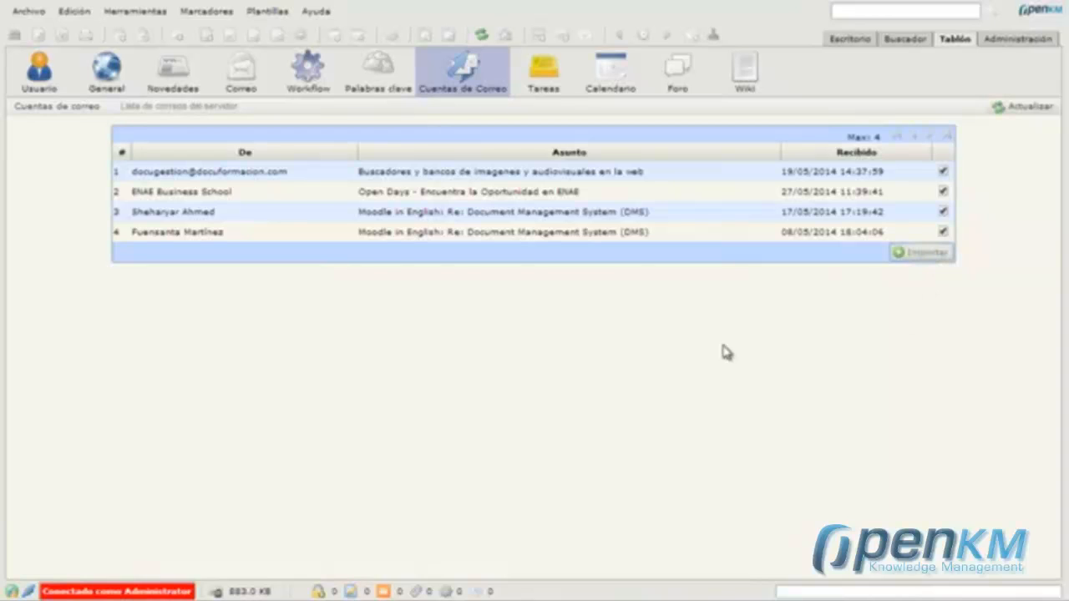
left_click(924, 252)
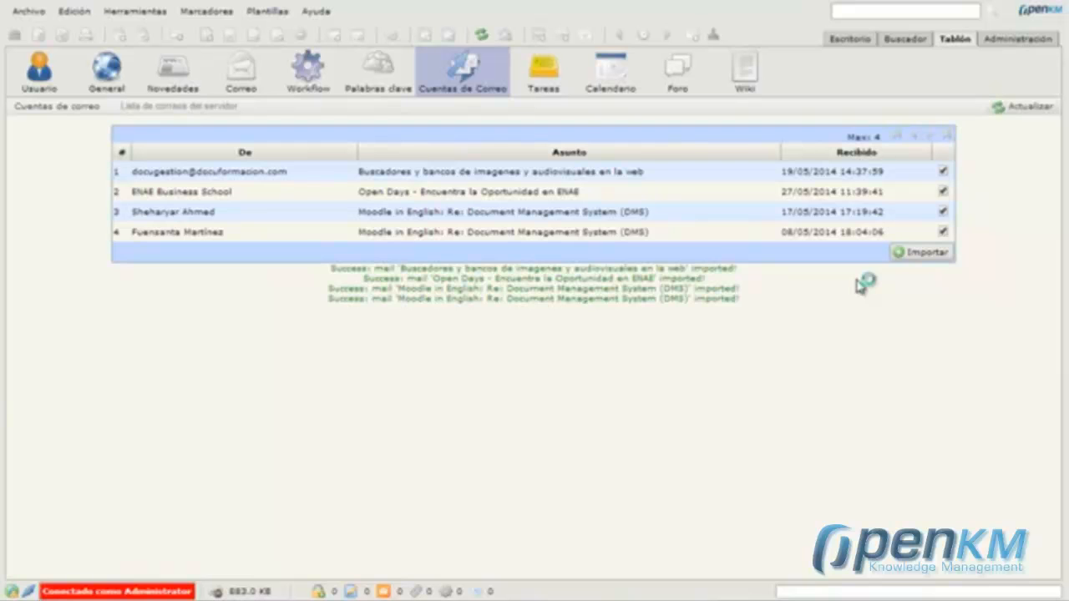
mouse_move(854, 44)
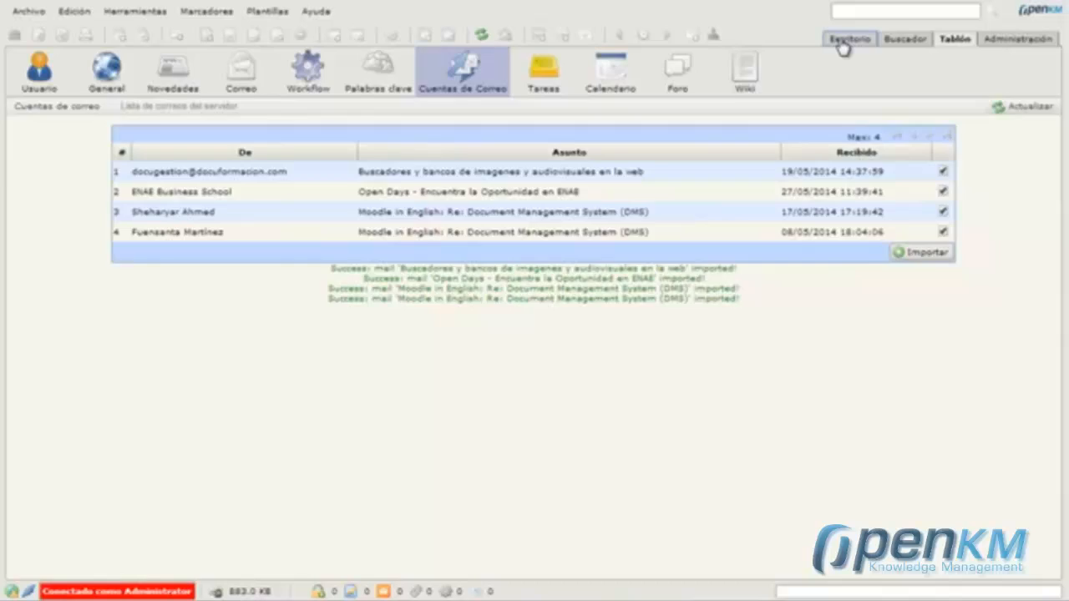
In Escritorio, browse Marketing/2014/5 day folders to confirm the imported emails, then return to Tablón.
left_click(845, 38)
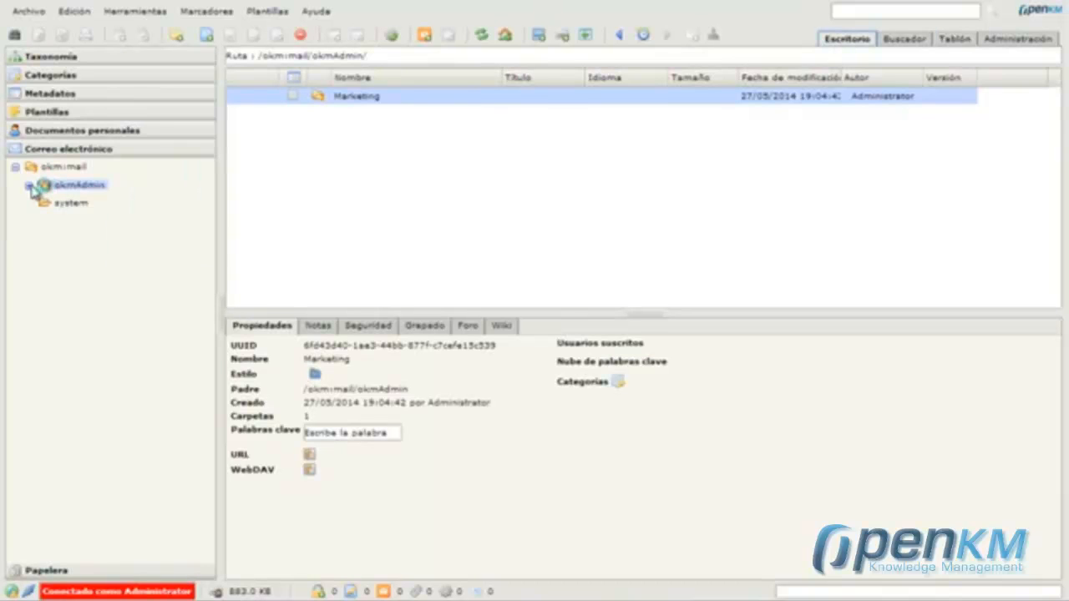
left_click(353, 95)
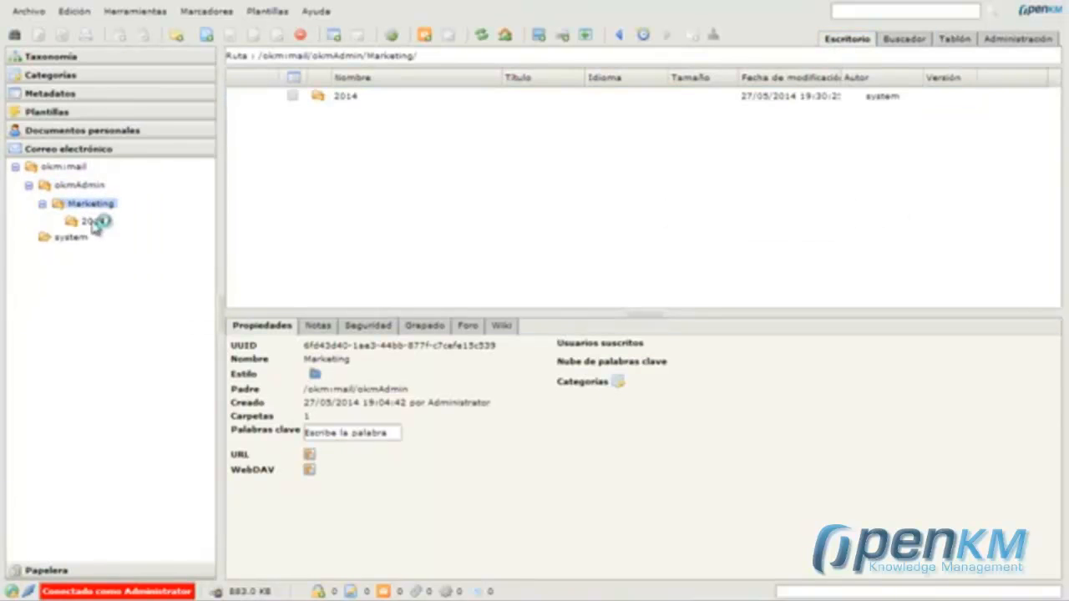
left_click(88, 222)
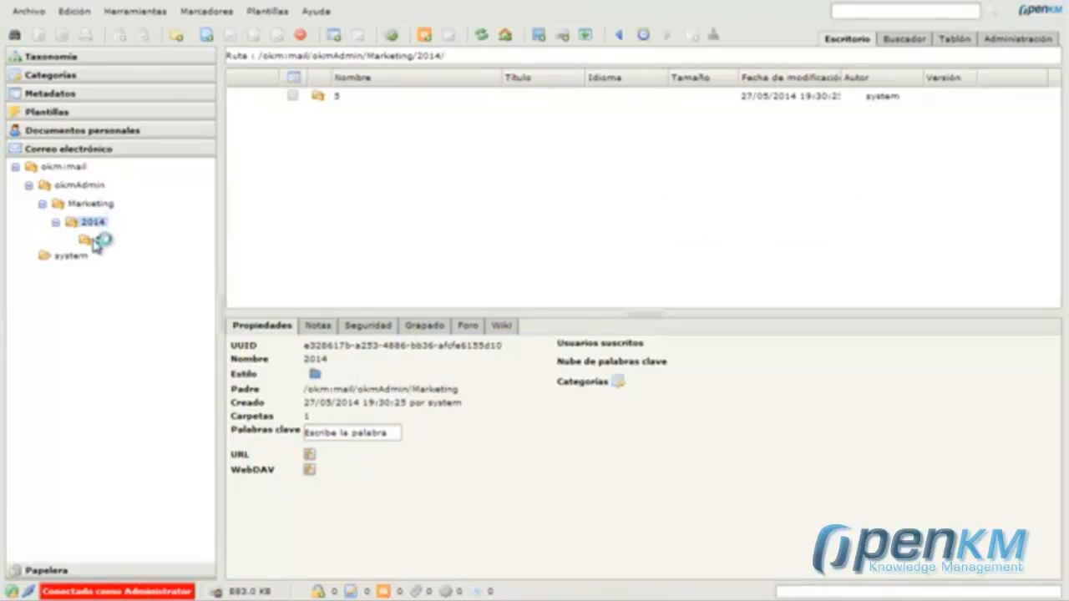
left_click(100, 257)
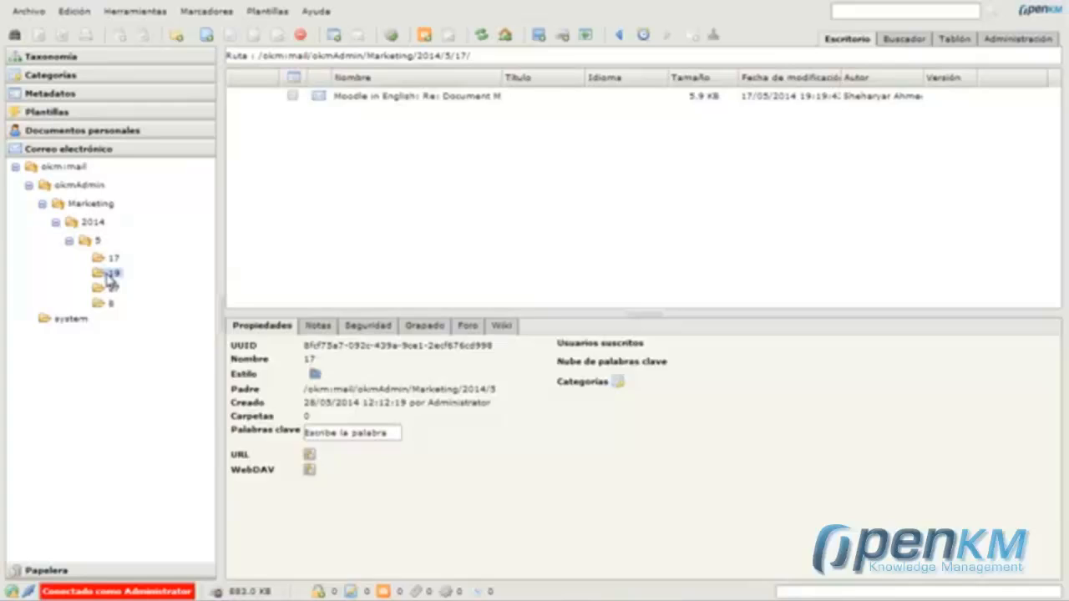
left_click(102, 287)
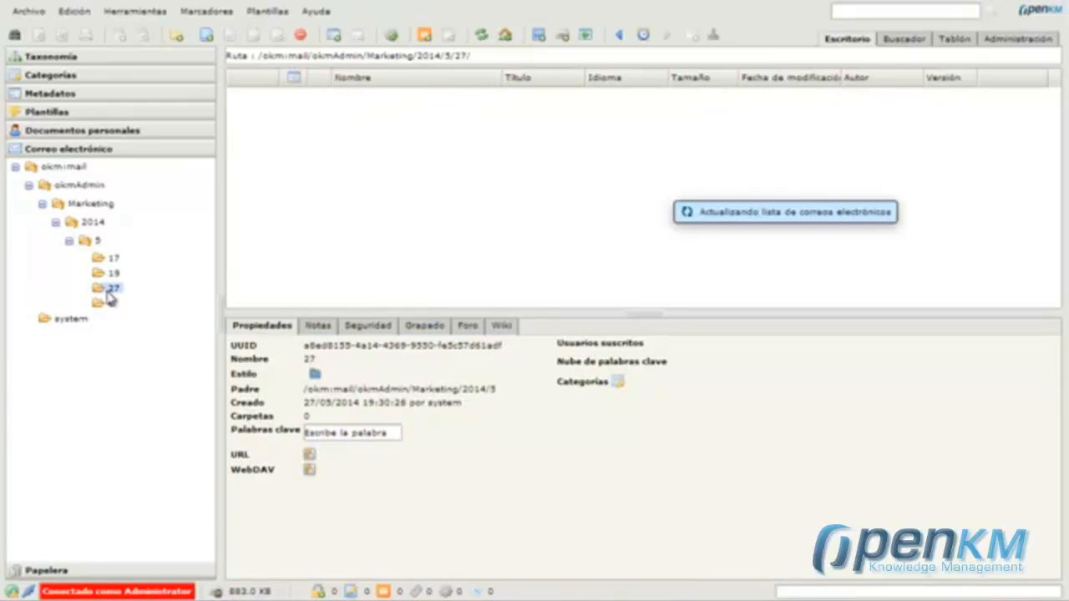
left_click(110, 307)
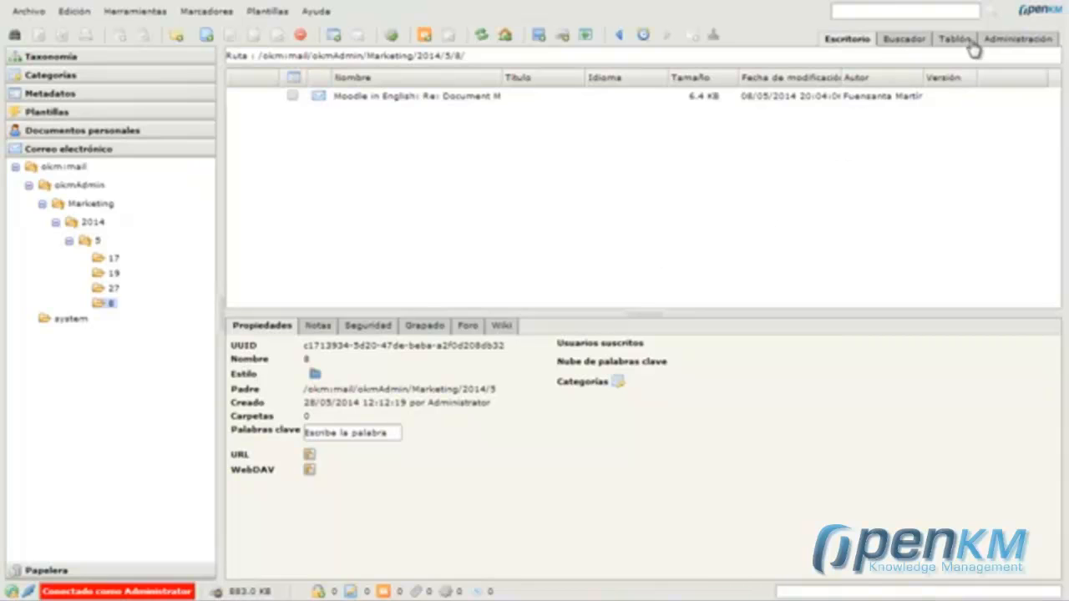
left_click(953, 38)
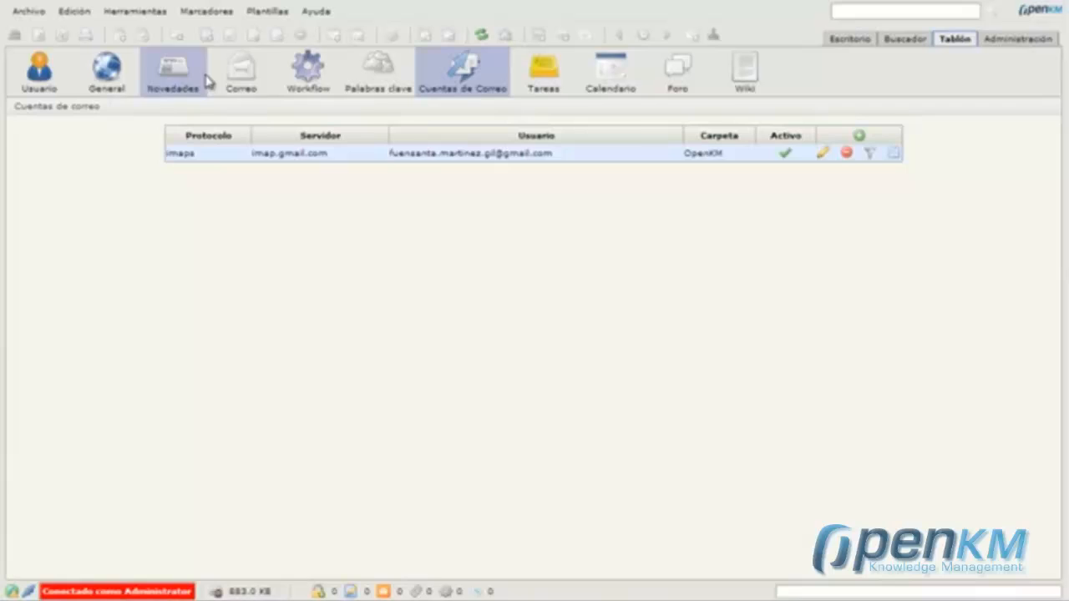
In the Mail panel, open the ENAE Open Days email and show its HTML source.
left_click(240, 70)
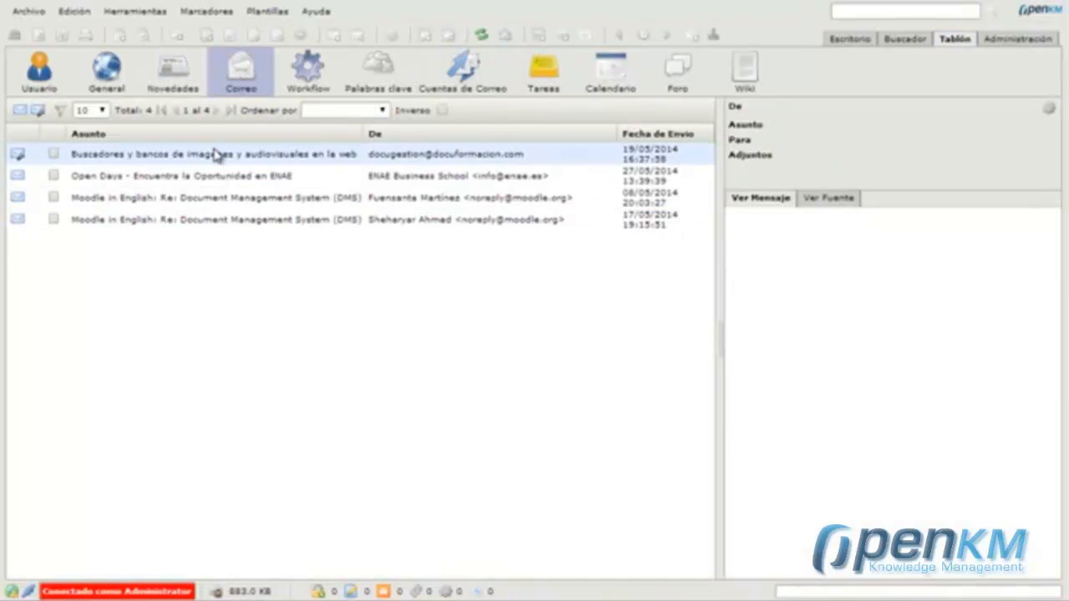
left_click(234, 197)
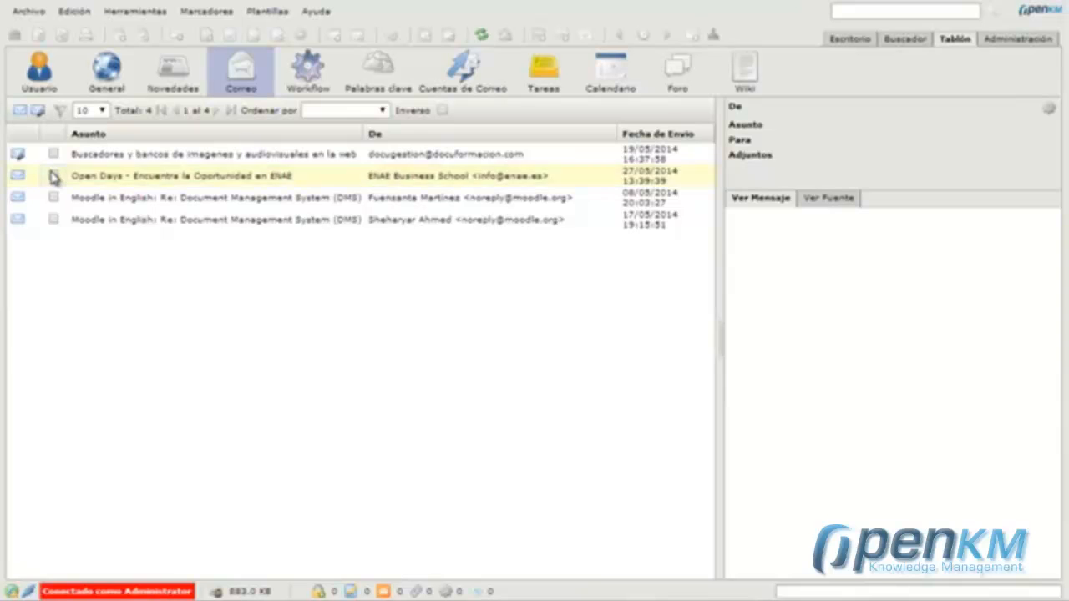
left_click(176, 176)
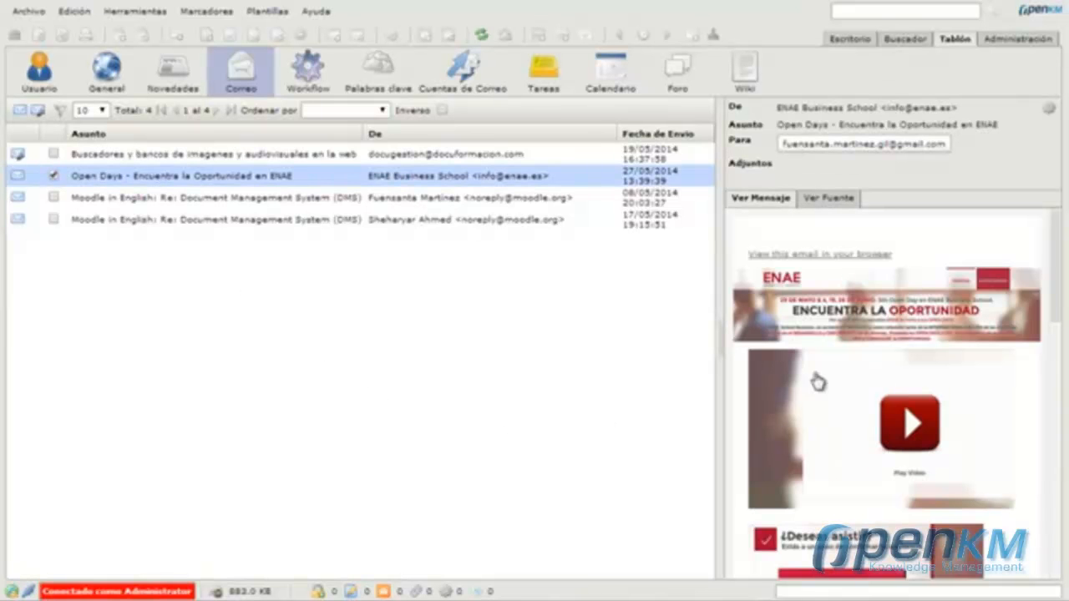
mouse_move(829, 201)
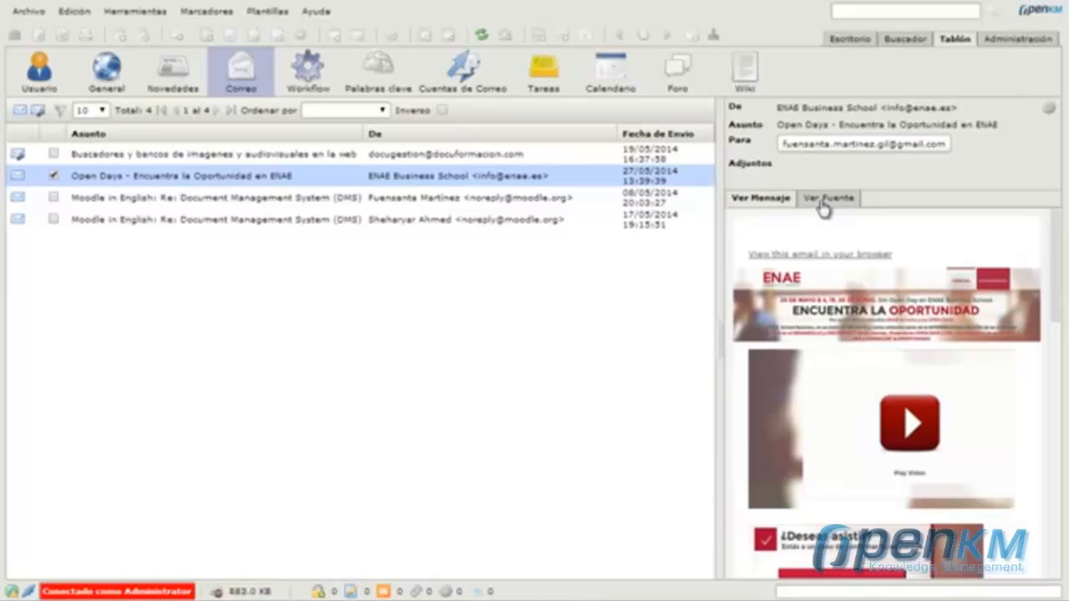
left_click(827, 197)
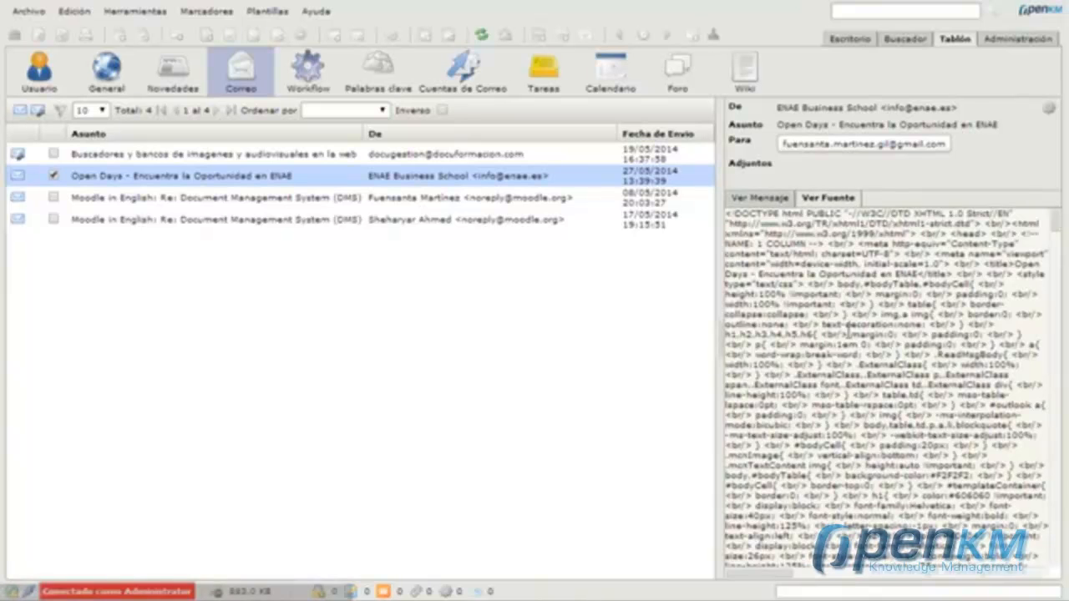